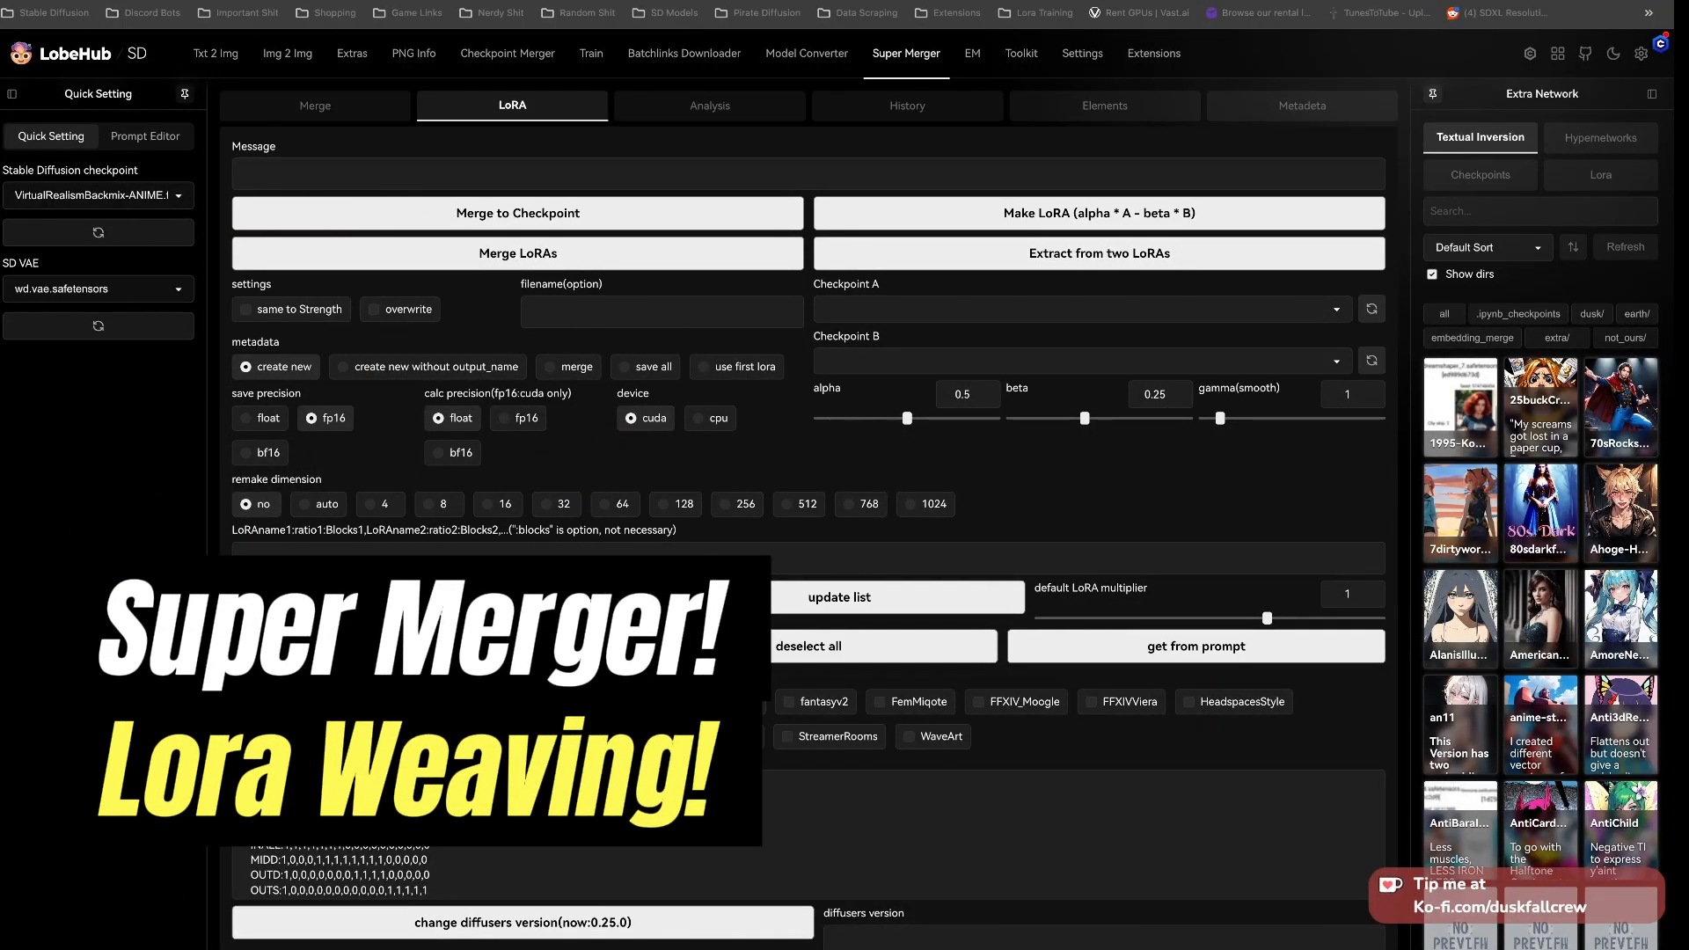
Choose inkpunkDiffusion_v2 and arthemyComics_v60 as the checkpoints to bake Duskfall_InkPunk-10 into
{"action": "left_click", "coordinate": [1083, 309]}
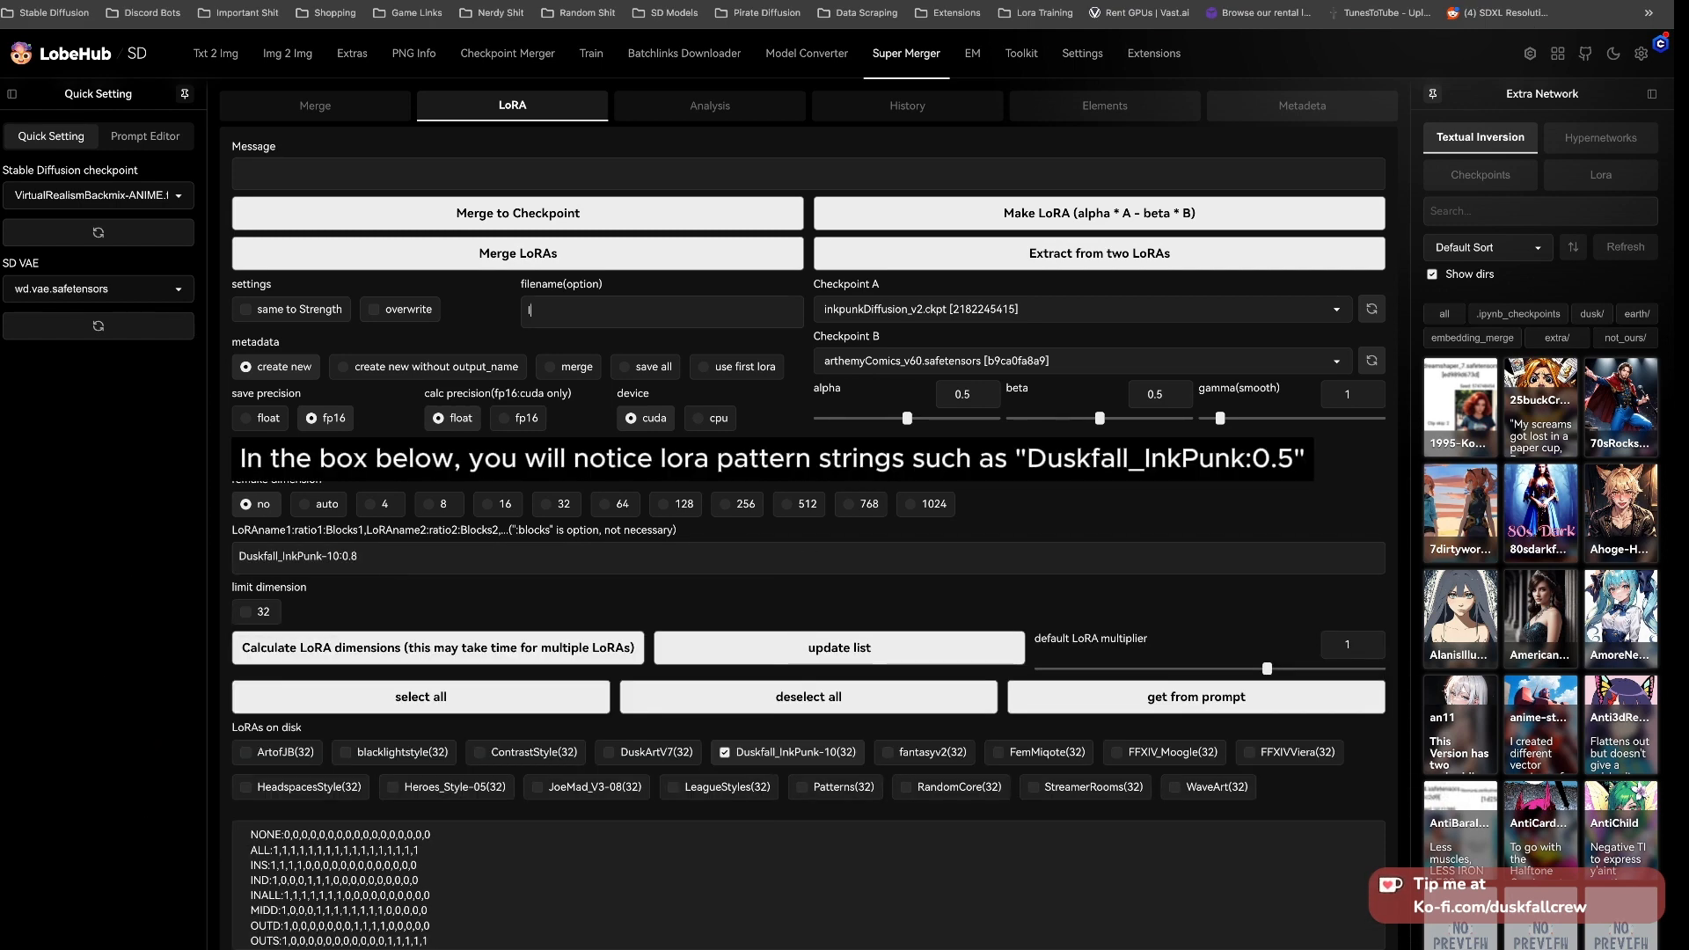
Bake and save InkPunkStyleBackMix.fp16, then deselect the LoRA and pick eDManga_v10 as Checkpoint A
{"action": "type", "text": "InkPunkStyleBackMix"}
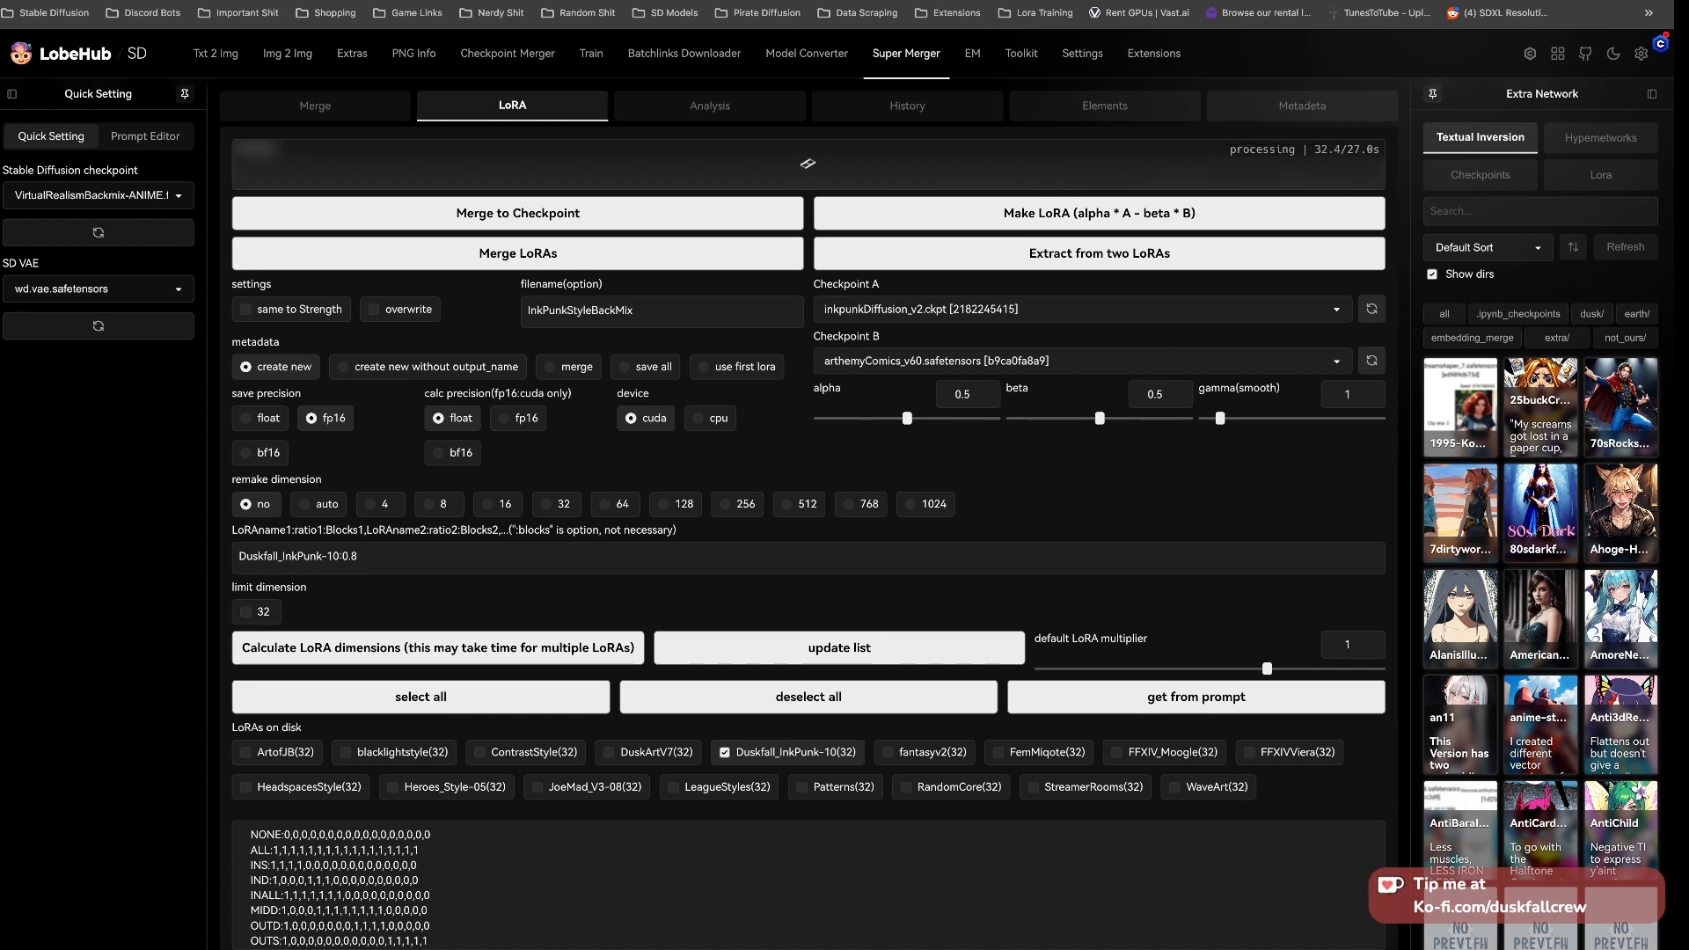
{"action": "left_click", "coordinate": [517, 212]}
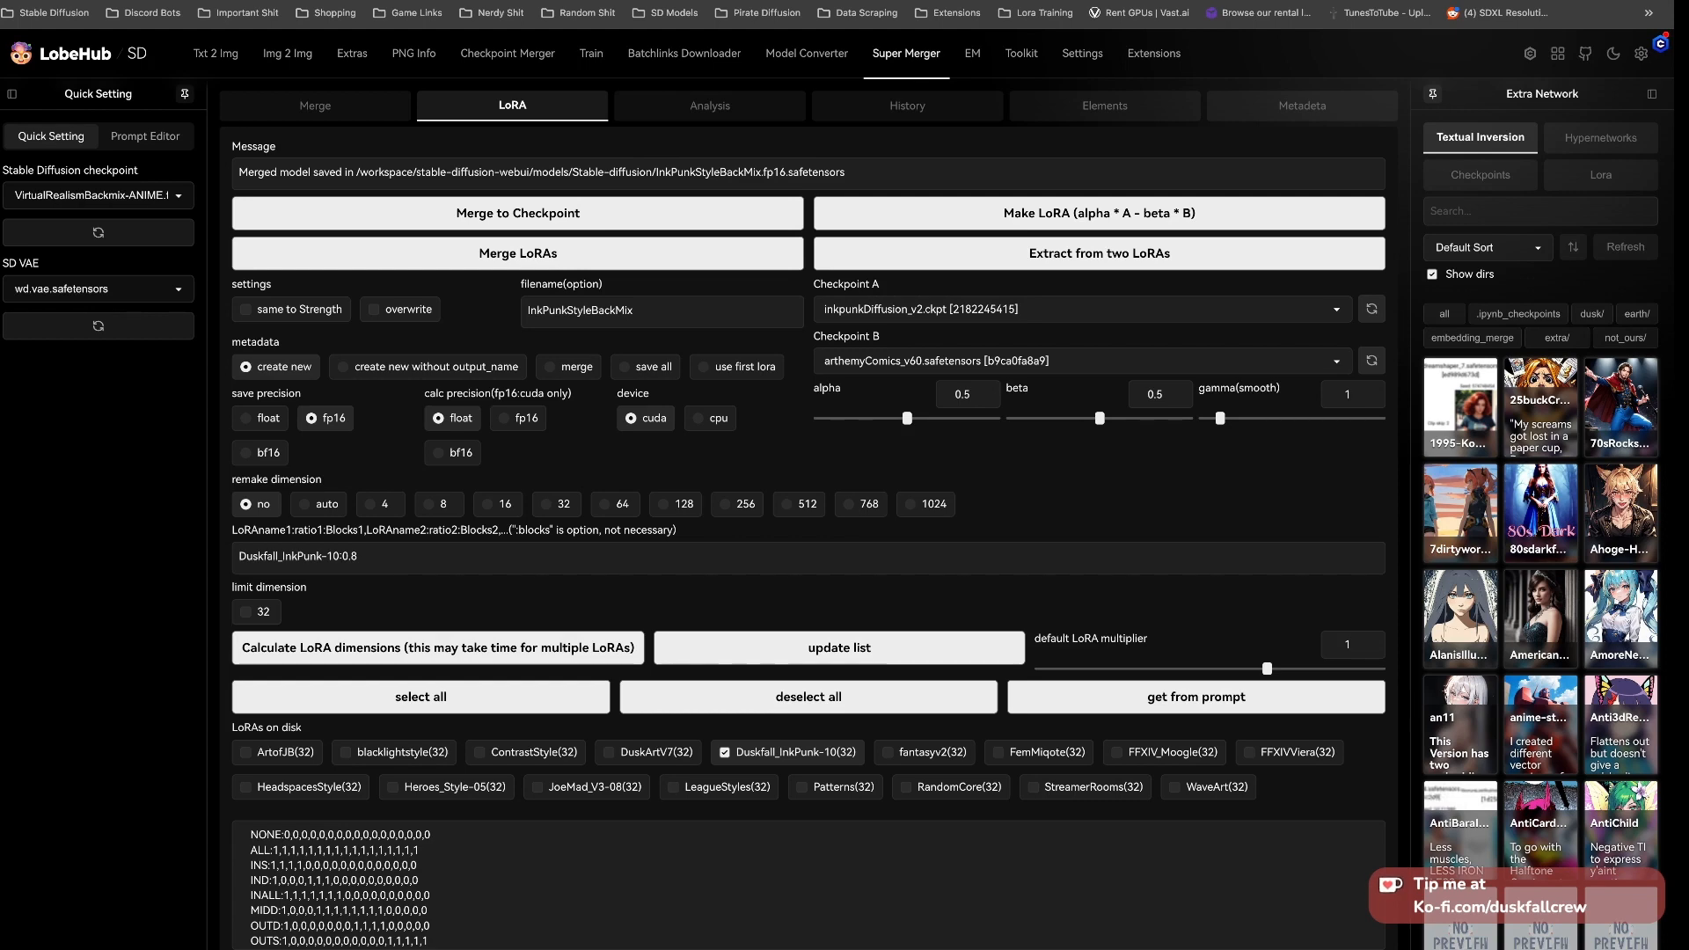
{"action": "left_click", "coordinate": [1077, 307]}
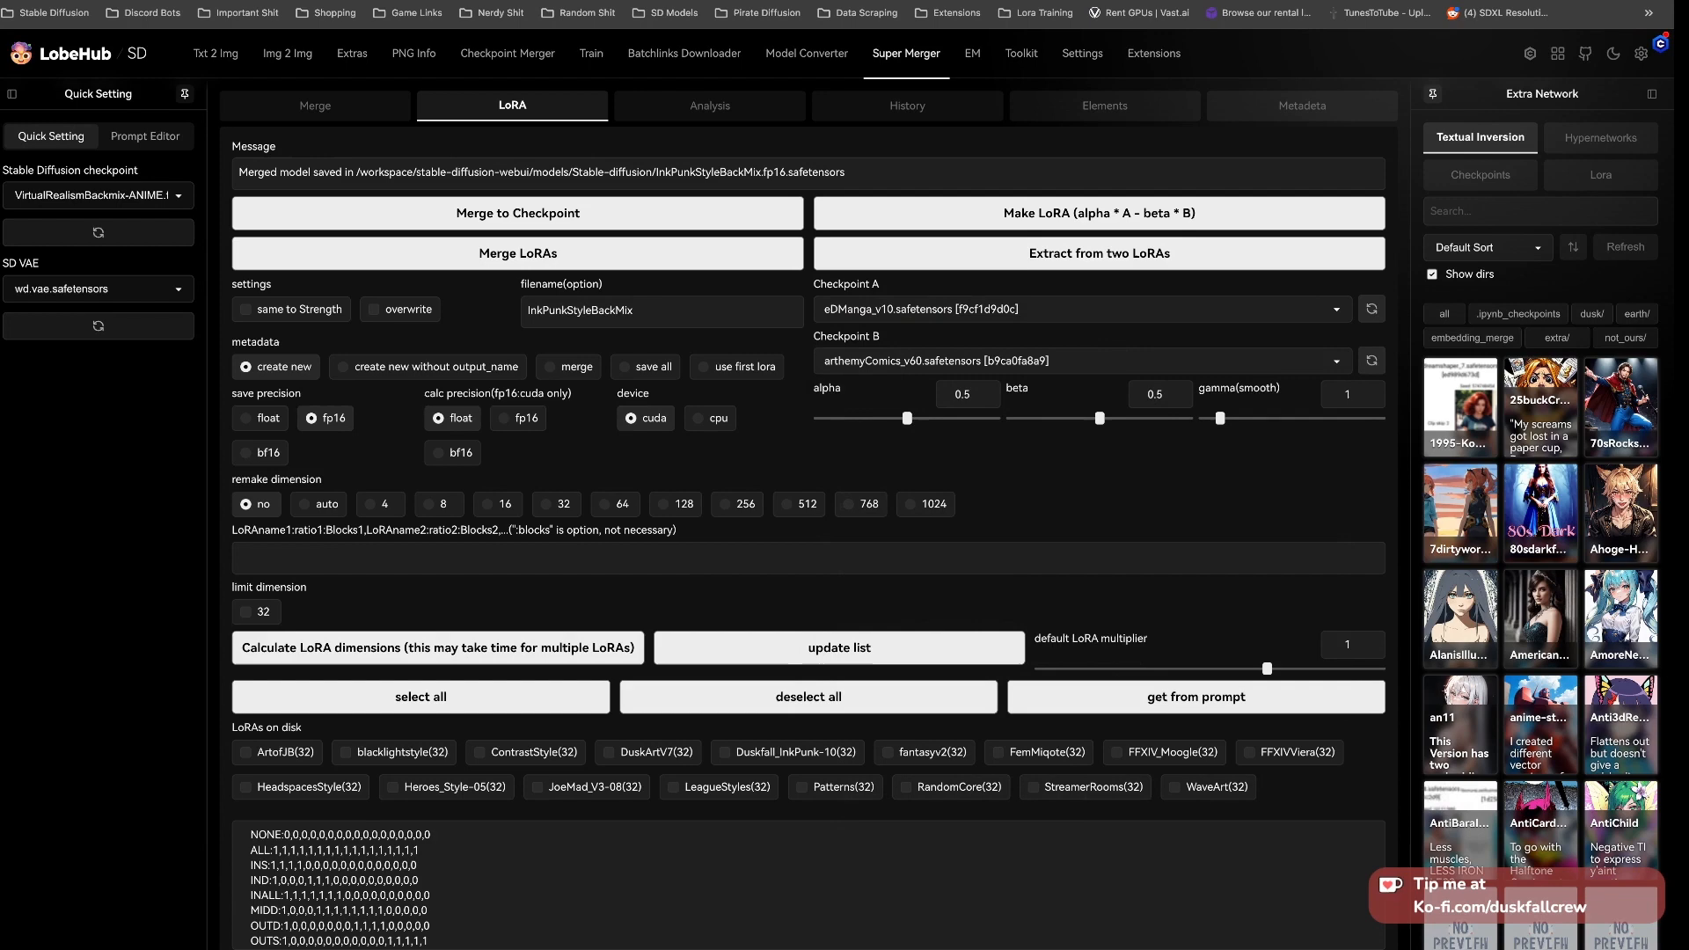
Bake five weighted style LoRAs with PsychogenDreamv15 into BlackLightPunkBackMix, then reach the Merge page
{"action": "left_click", "coordinate": [1077, 360]}
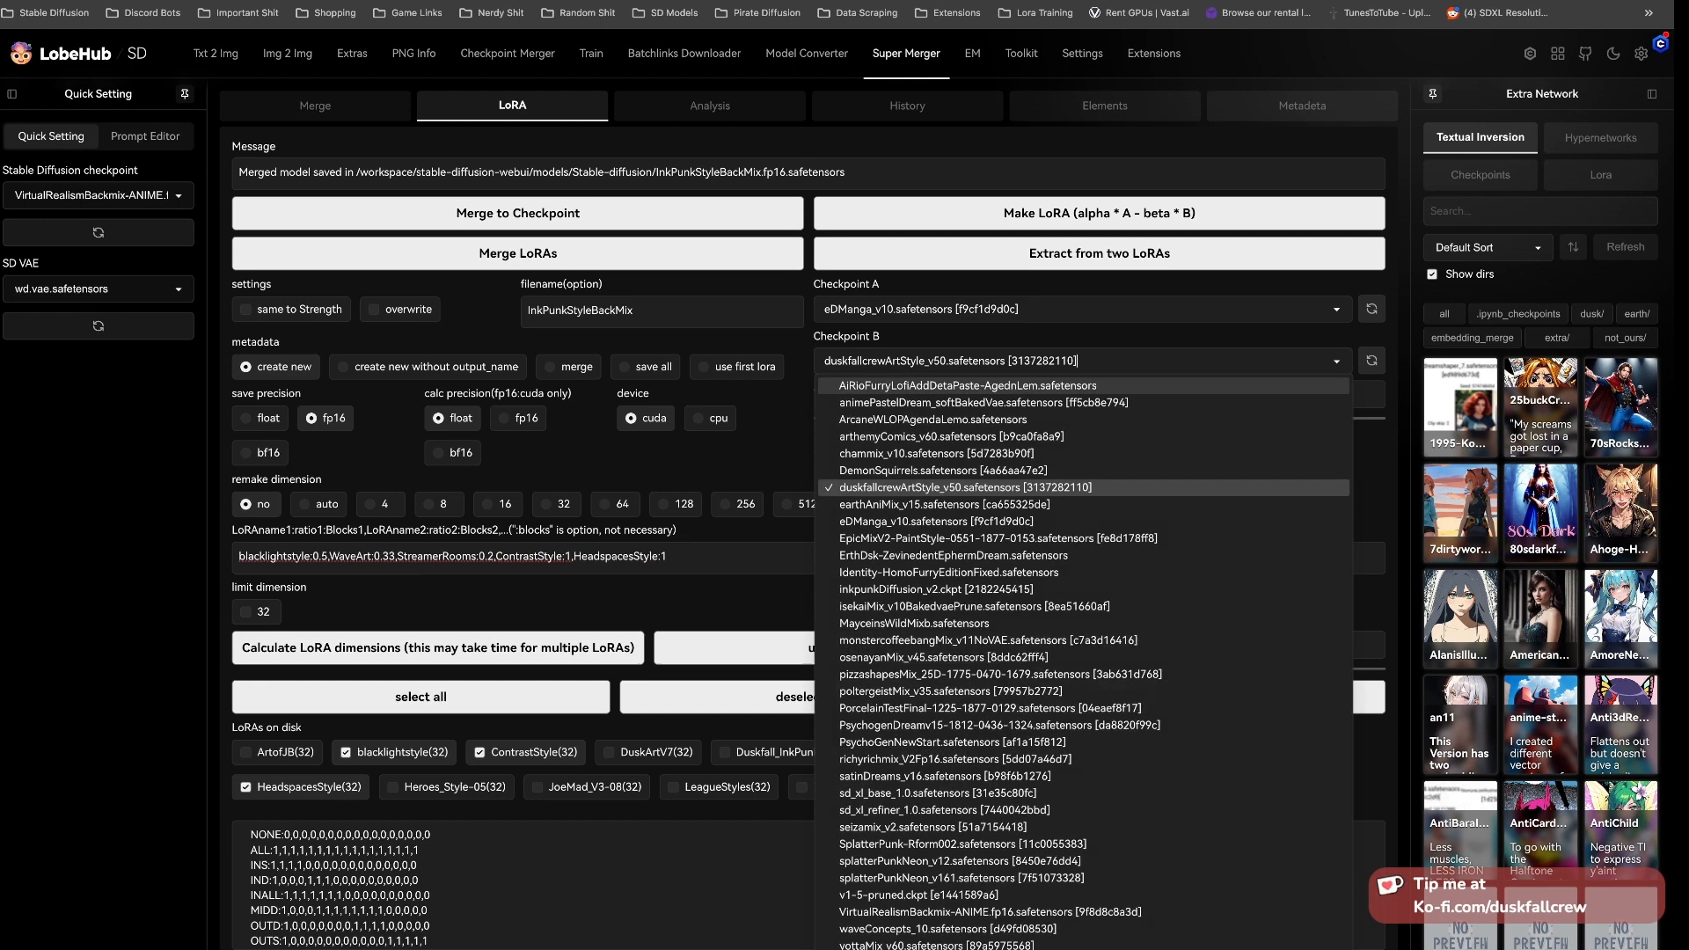
{"action": "left_click", "coordinate": [983, 724]}
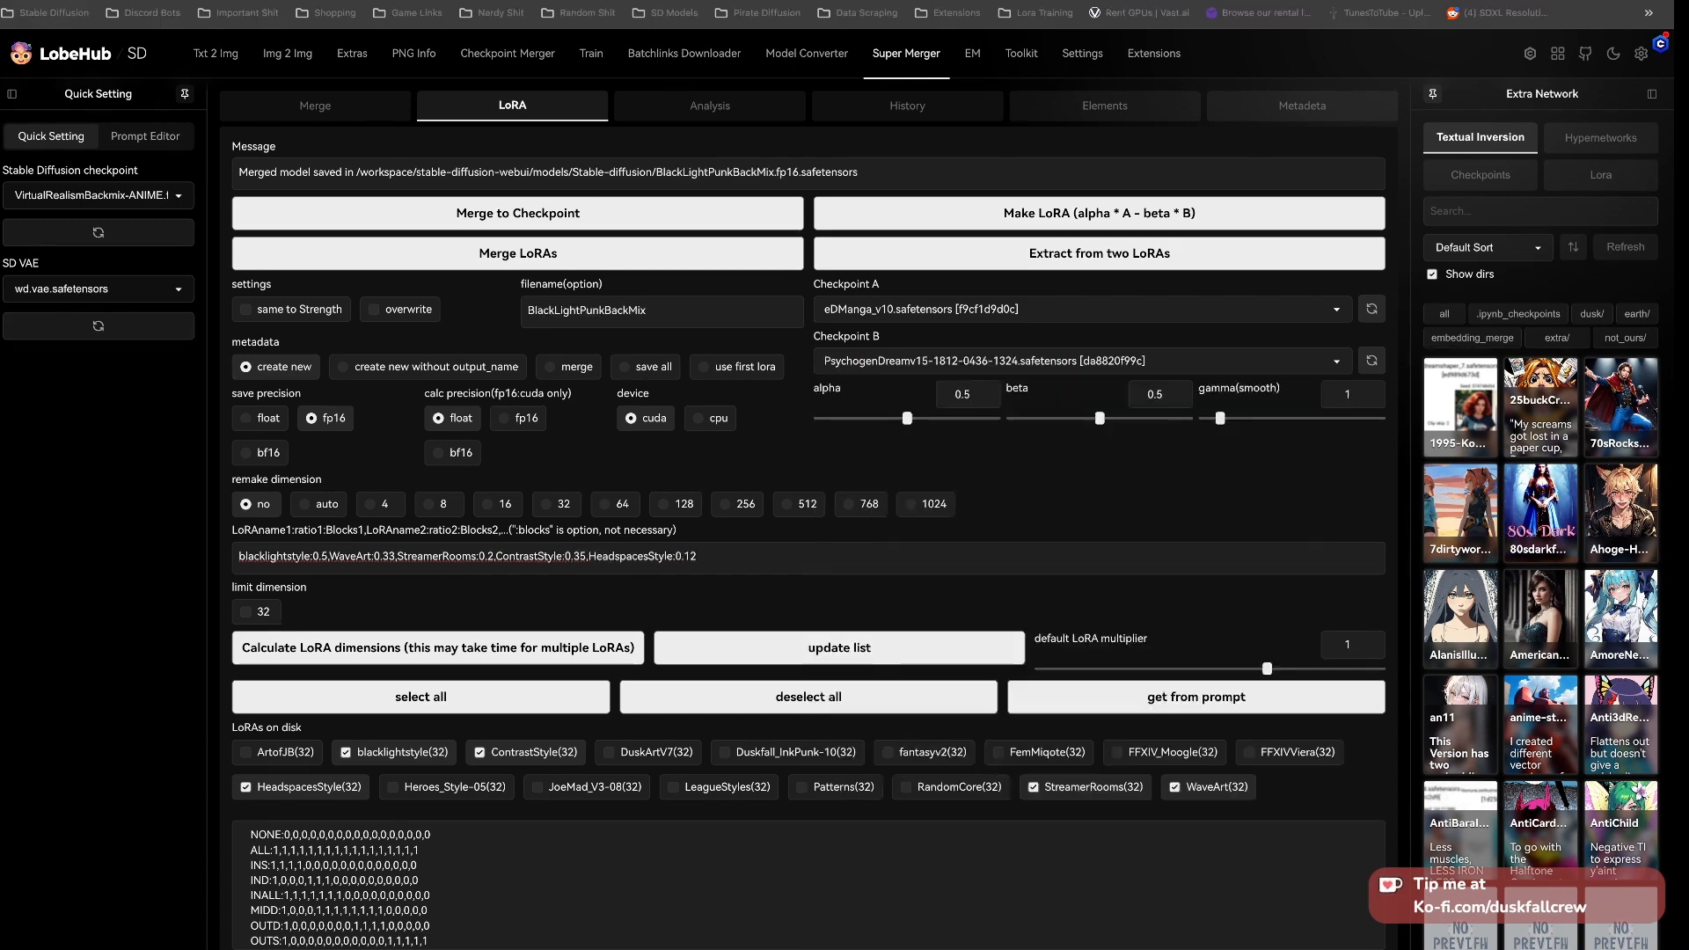
{"action": "left_click", "coordinate": [313, 106]}
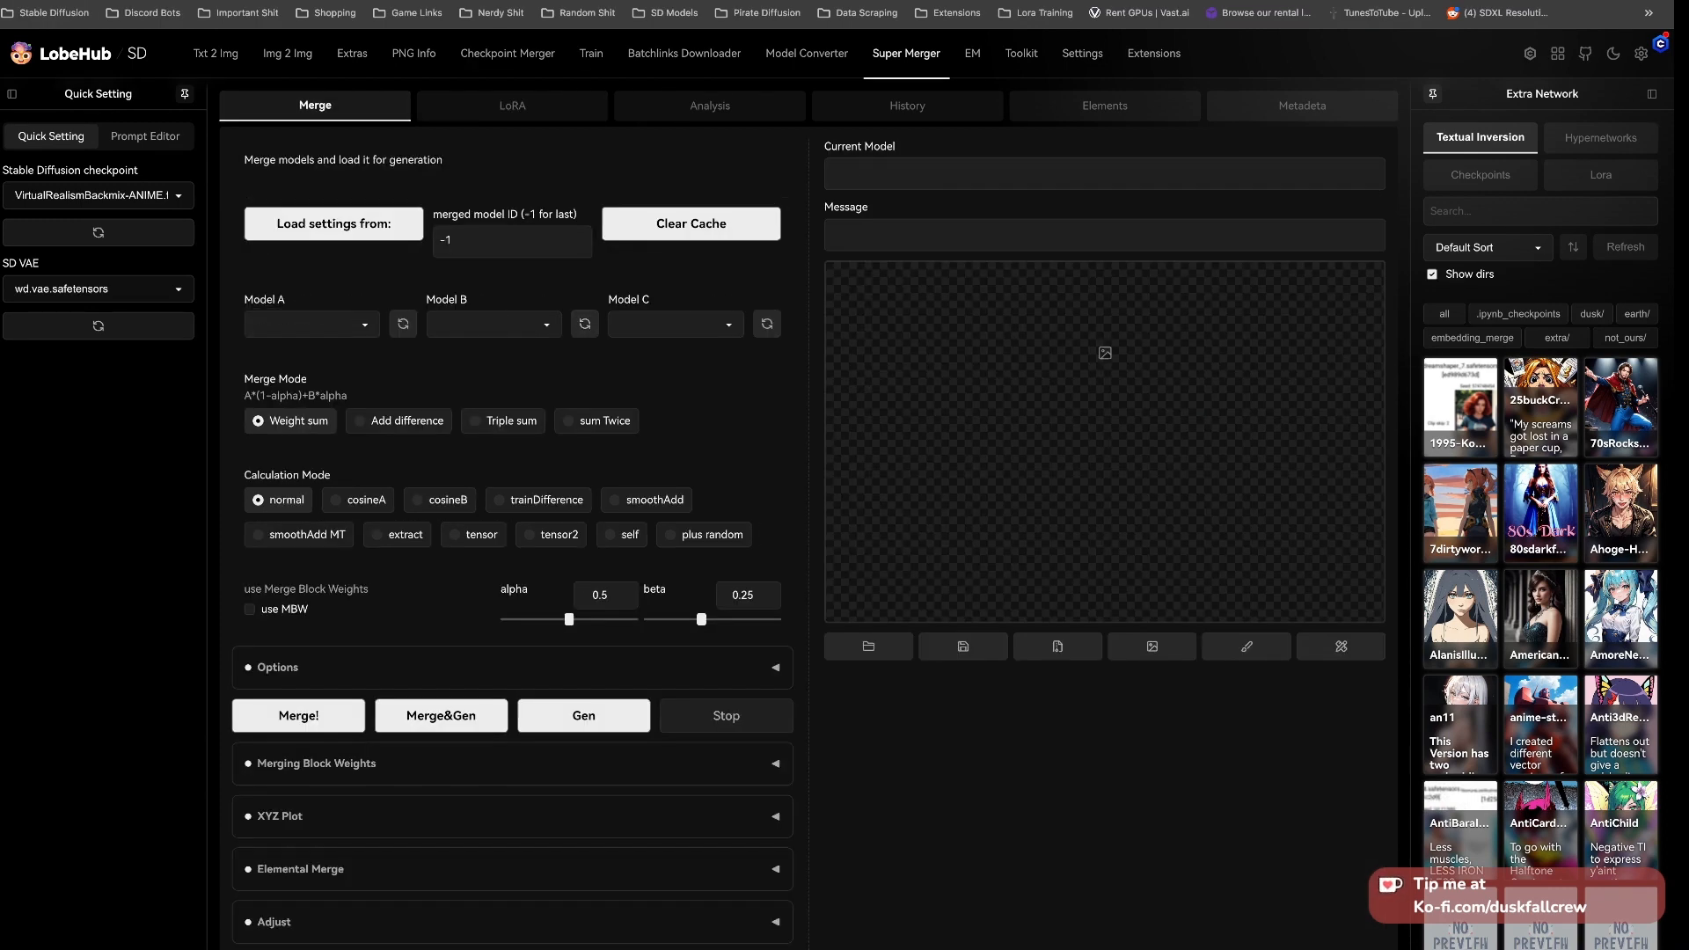
Load SplatterPunk, InkPunkStyleBackMix and MayceinsWildMixb as models, with Triple sum, cosineA and MBW on
{"action": "left_click", "coordinate": [310, 323]}
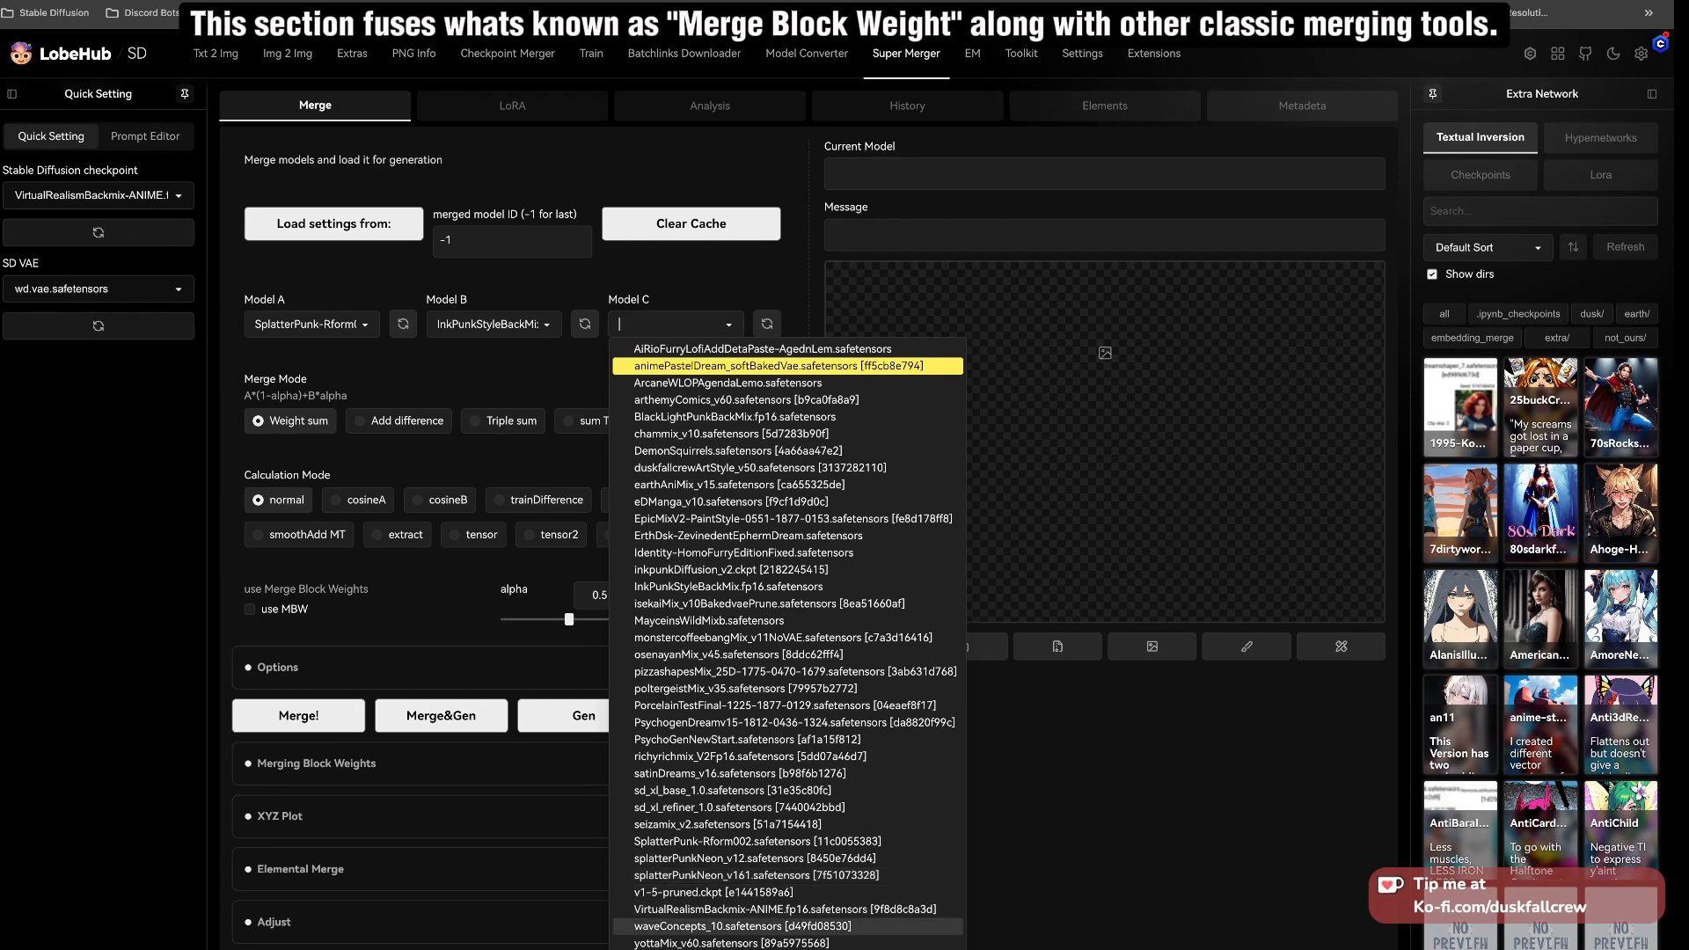
{"action": "left_click", "coordinate": [709, 621]}
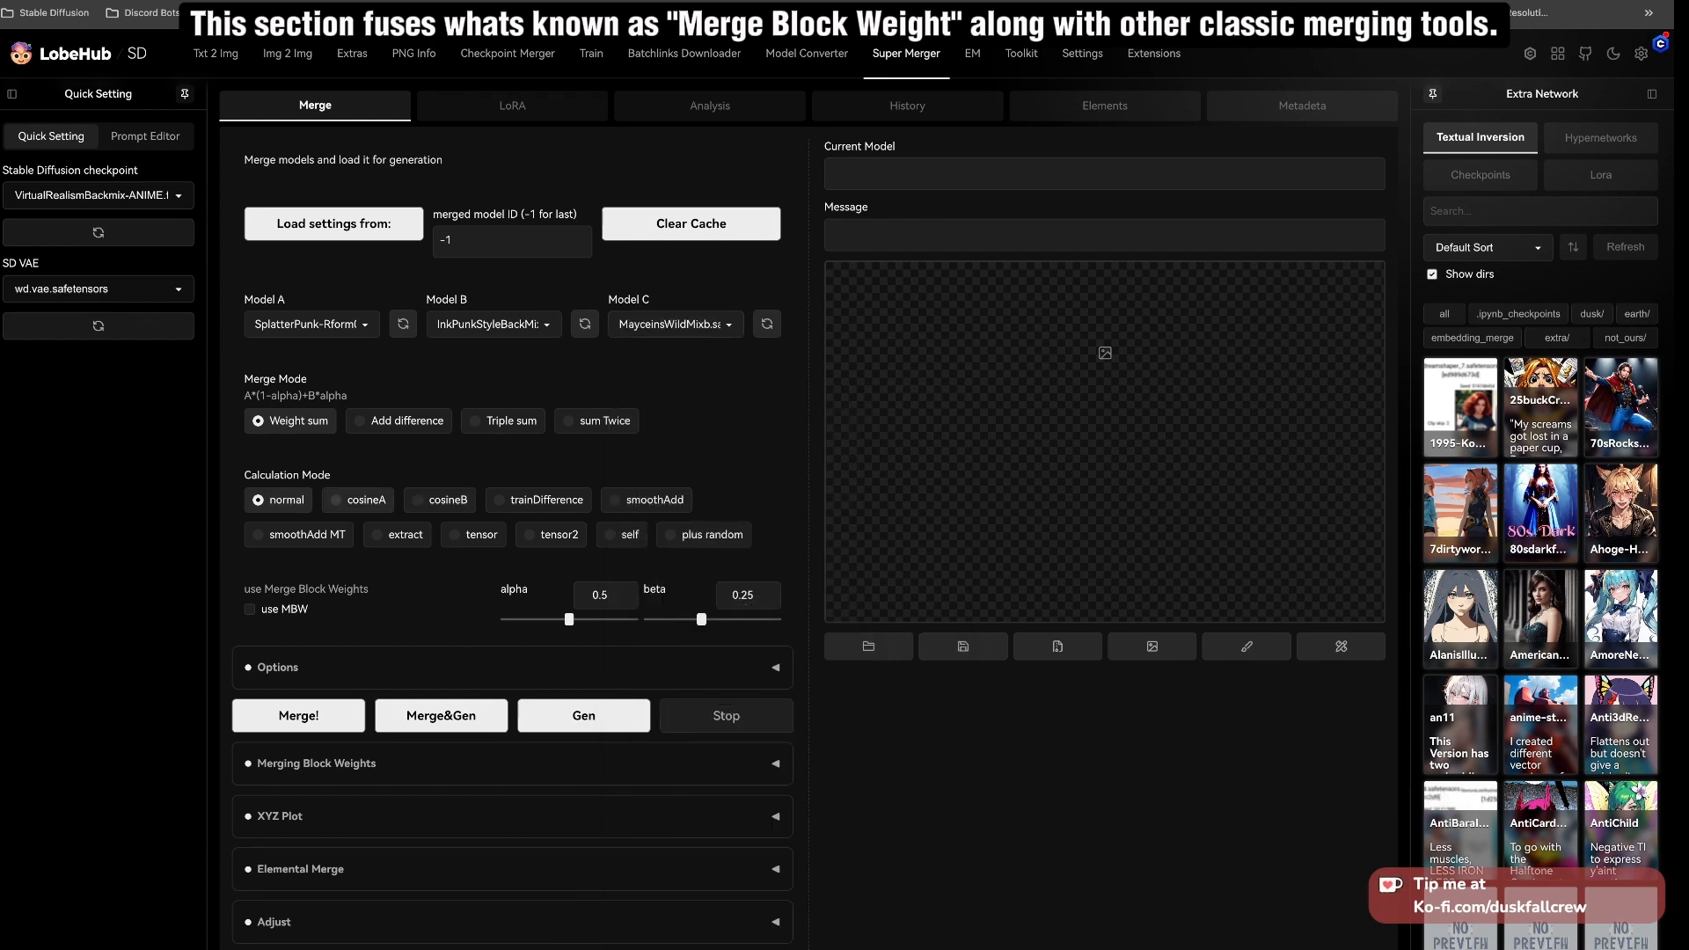
{"action": "left_click", "coordinate": [503, 420]}
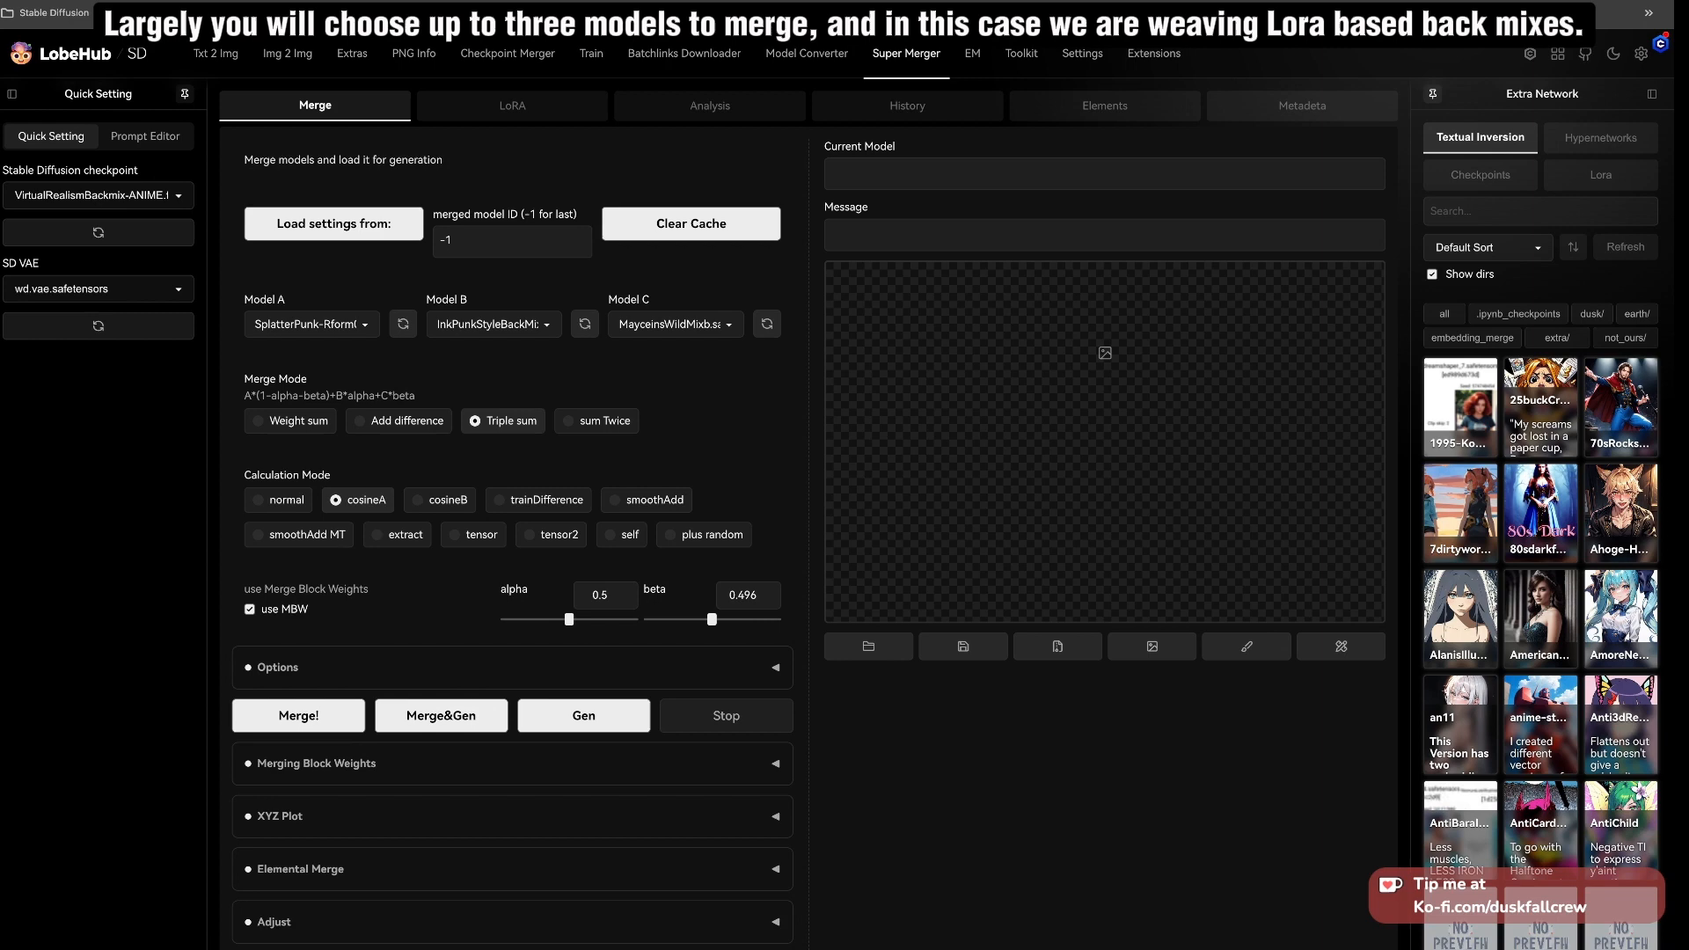
{"action": "left_click", "coordinate": [277, 666]}
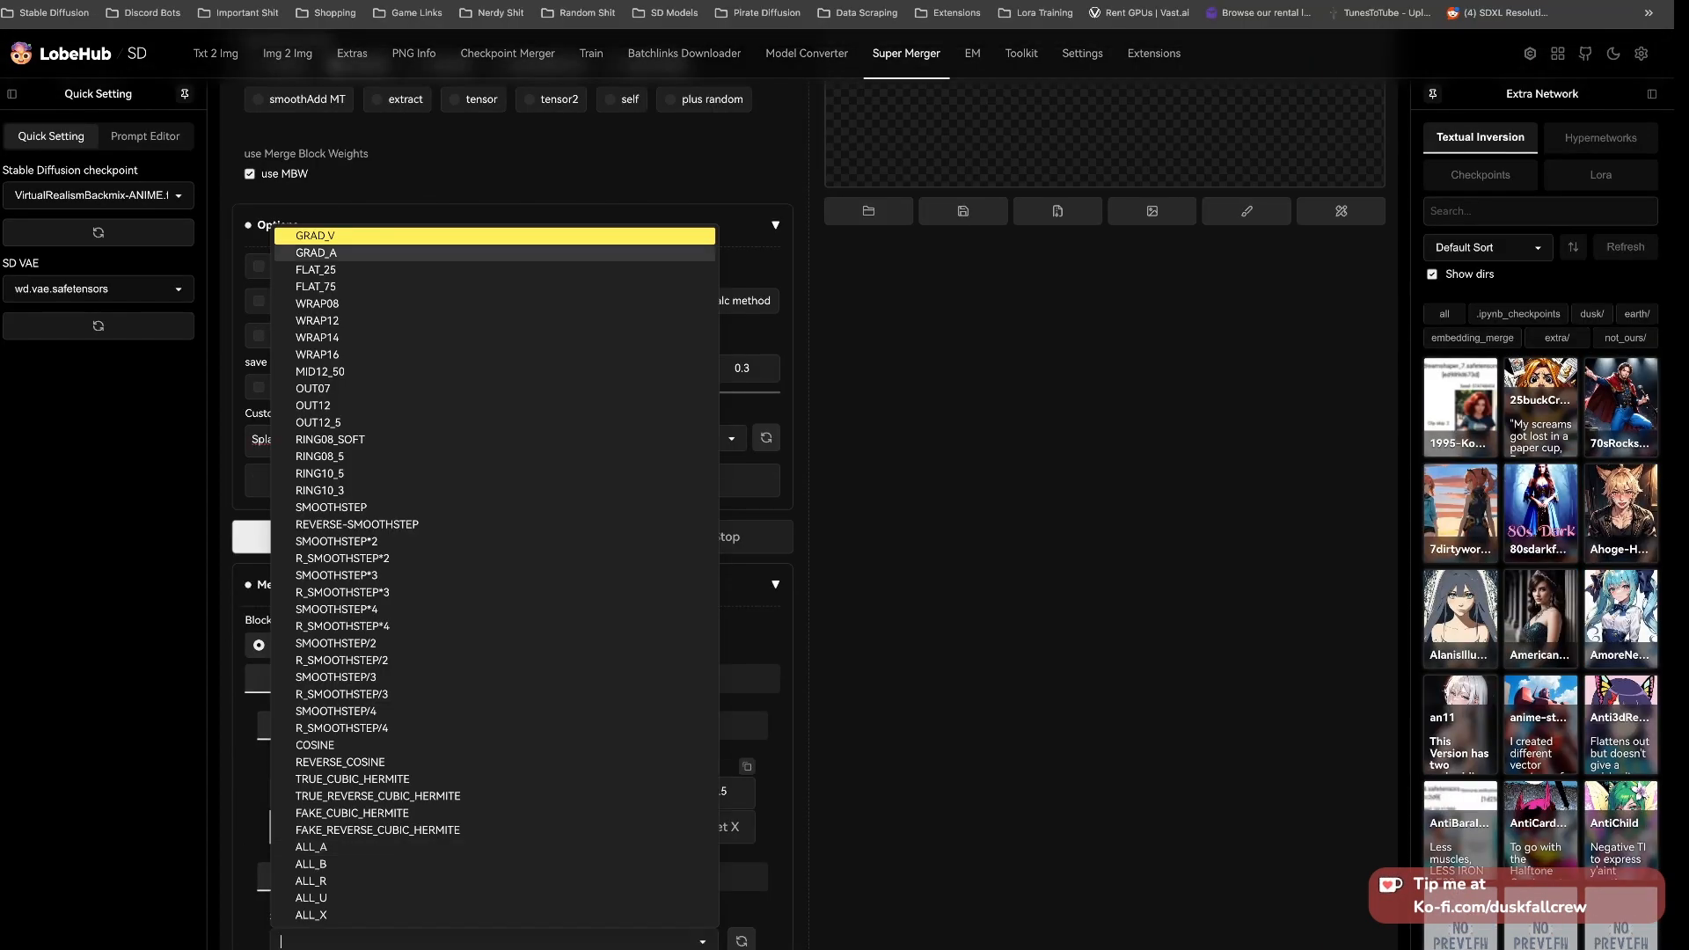
Pick a block-weight preset and save the arthemyComics/BlacklighterINKMIXBACK/splatterPunkNeon merge as SplatterNeonTest
{"action": "left_click", "coordinate": [314, 745]}
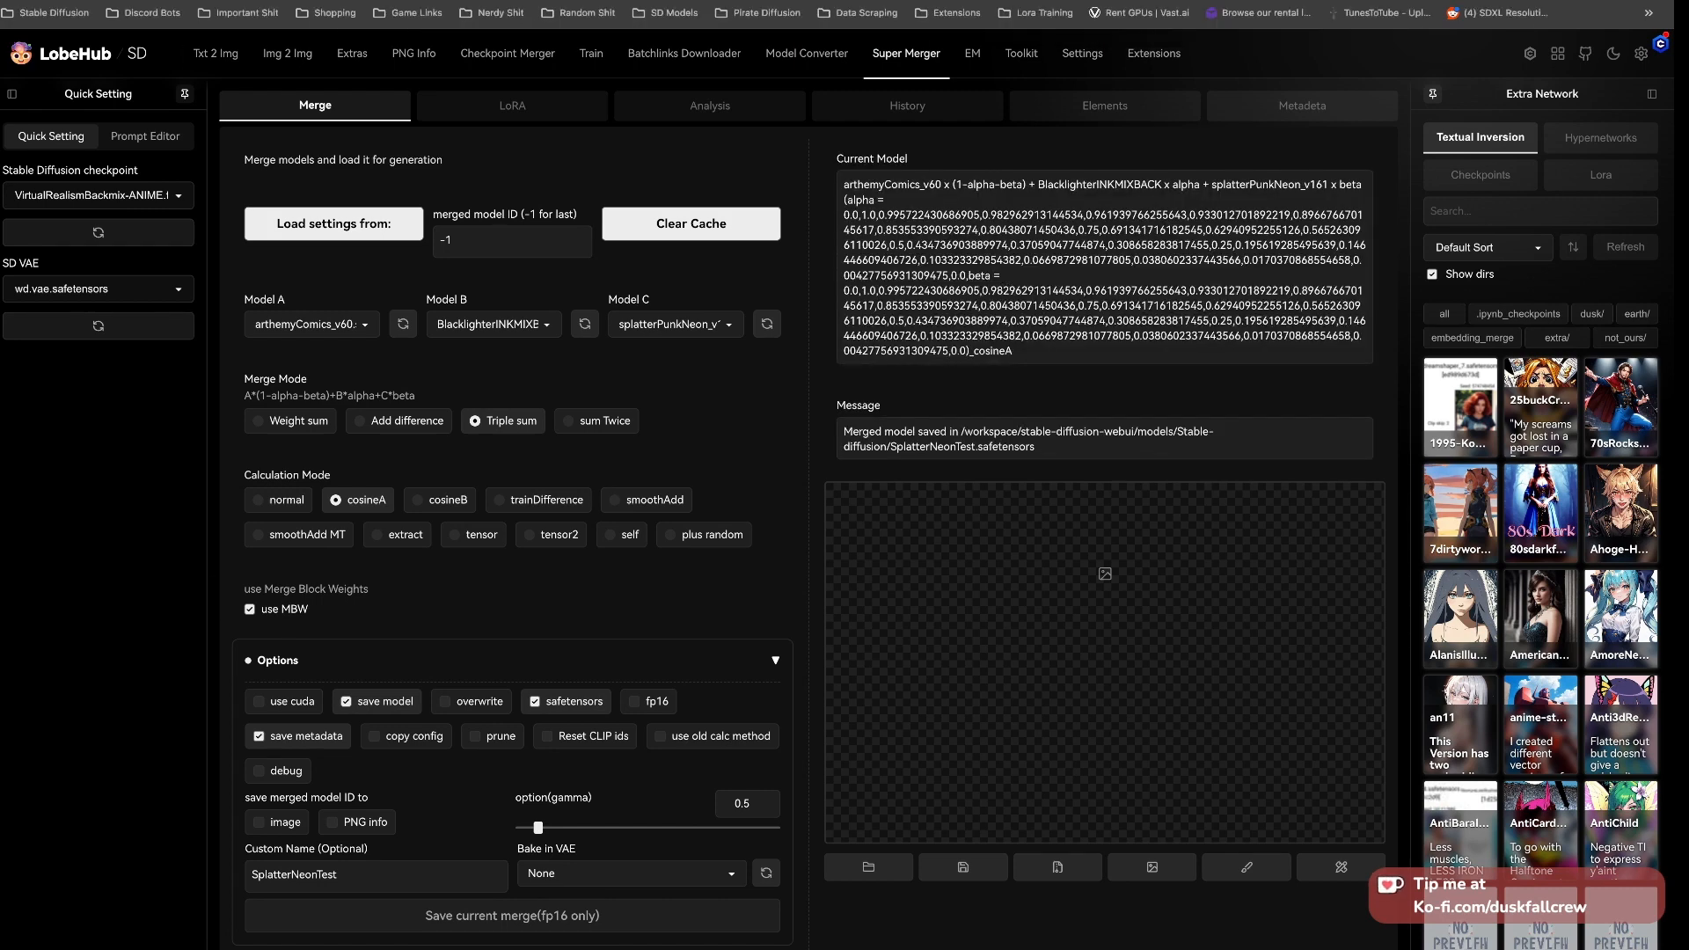
Load the SplatterNeonTest checkpoint in txt2img and generate a neon cyberpunk test image
{"action": "left_click", "coordinate": [216, 53]}
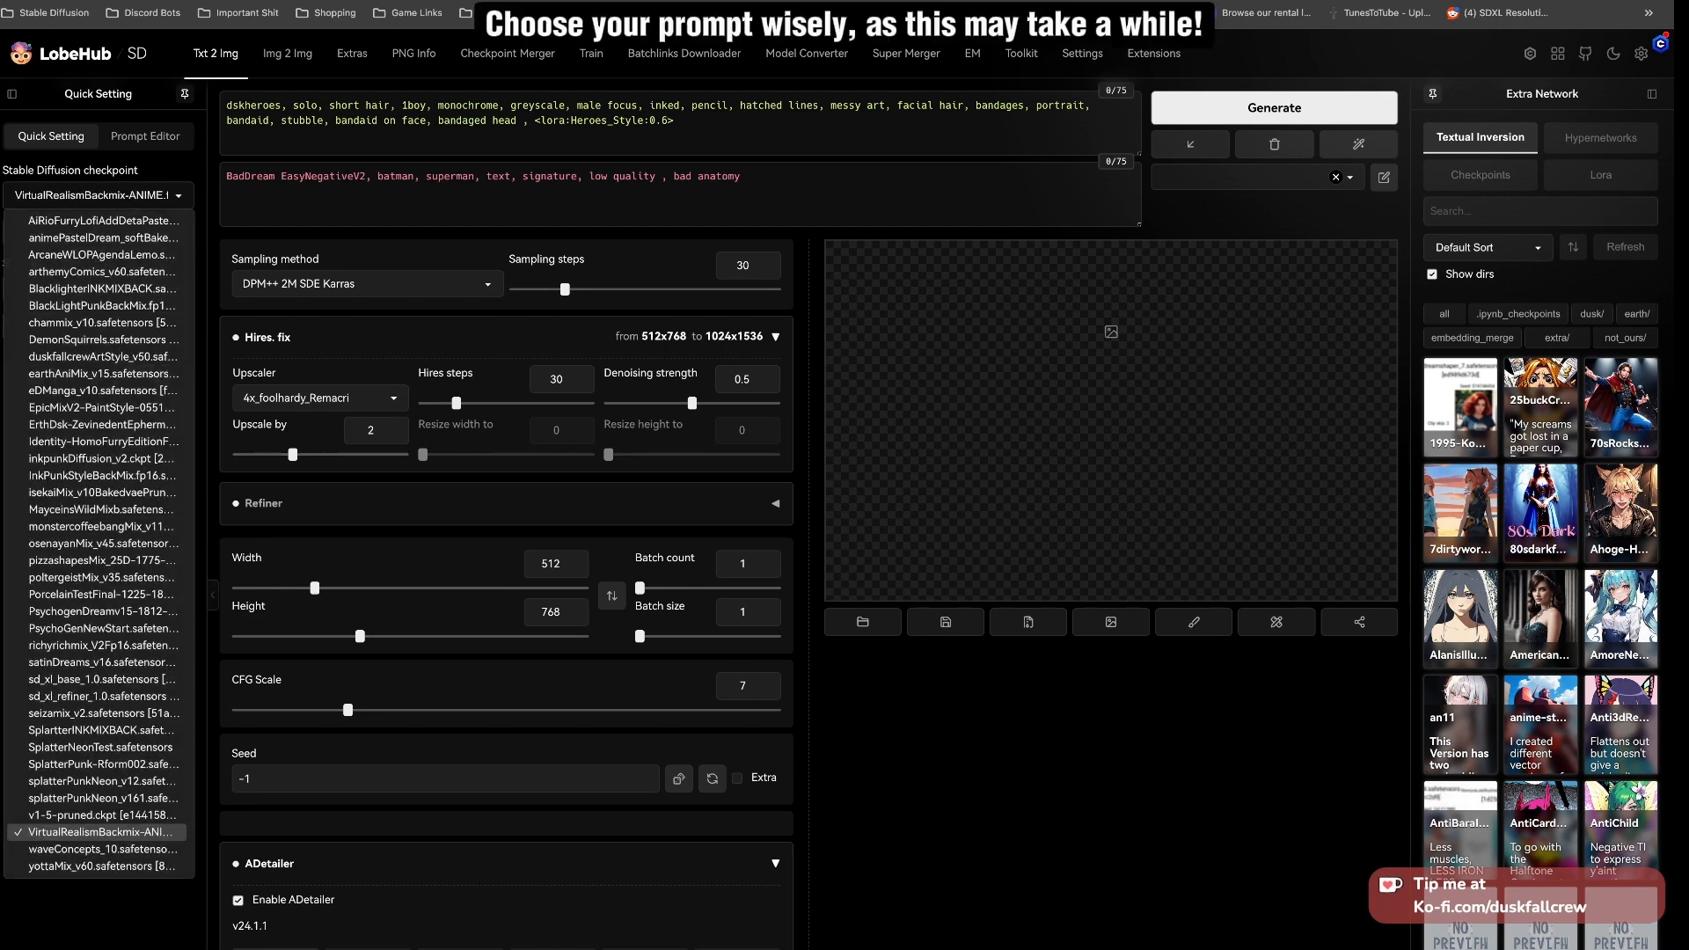
{"action": "left_click", "coordinate": [1273, 107]}
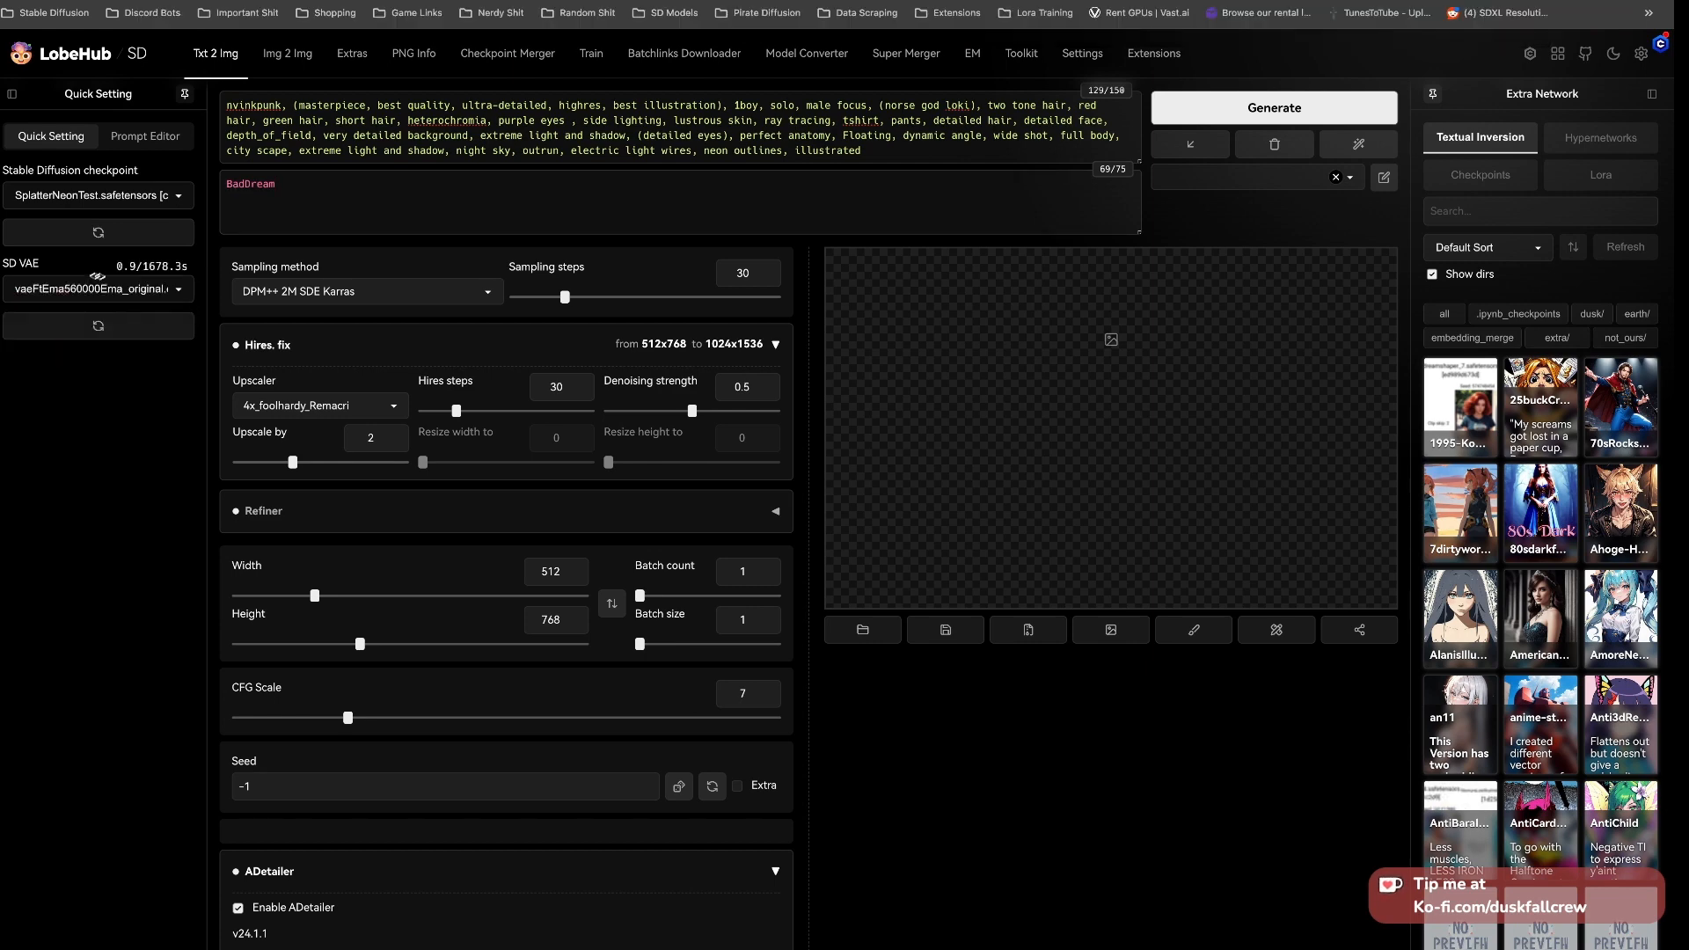
{"action": "left_click", "coordinate": [1272, 106]}
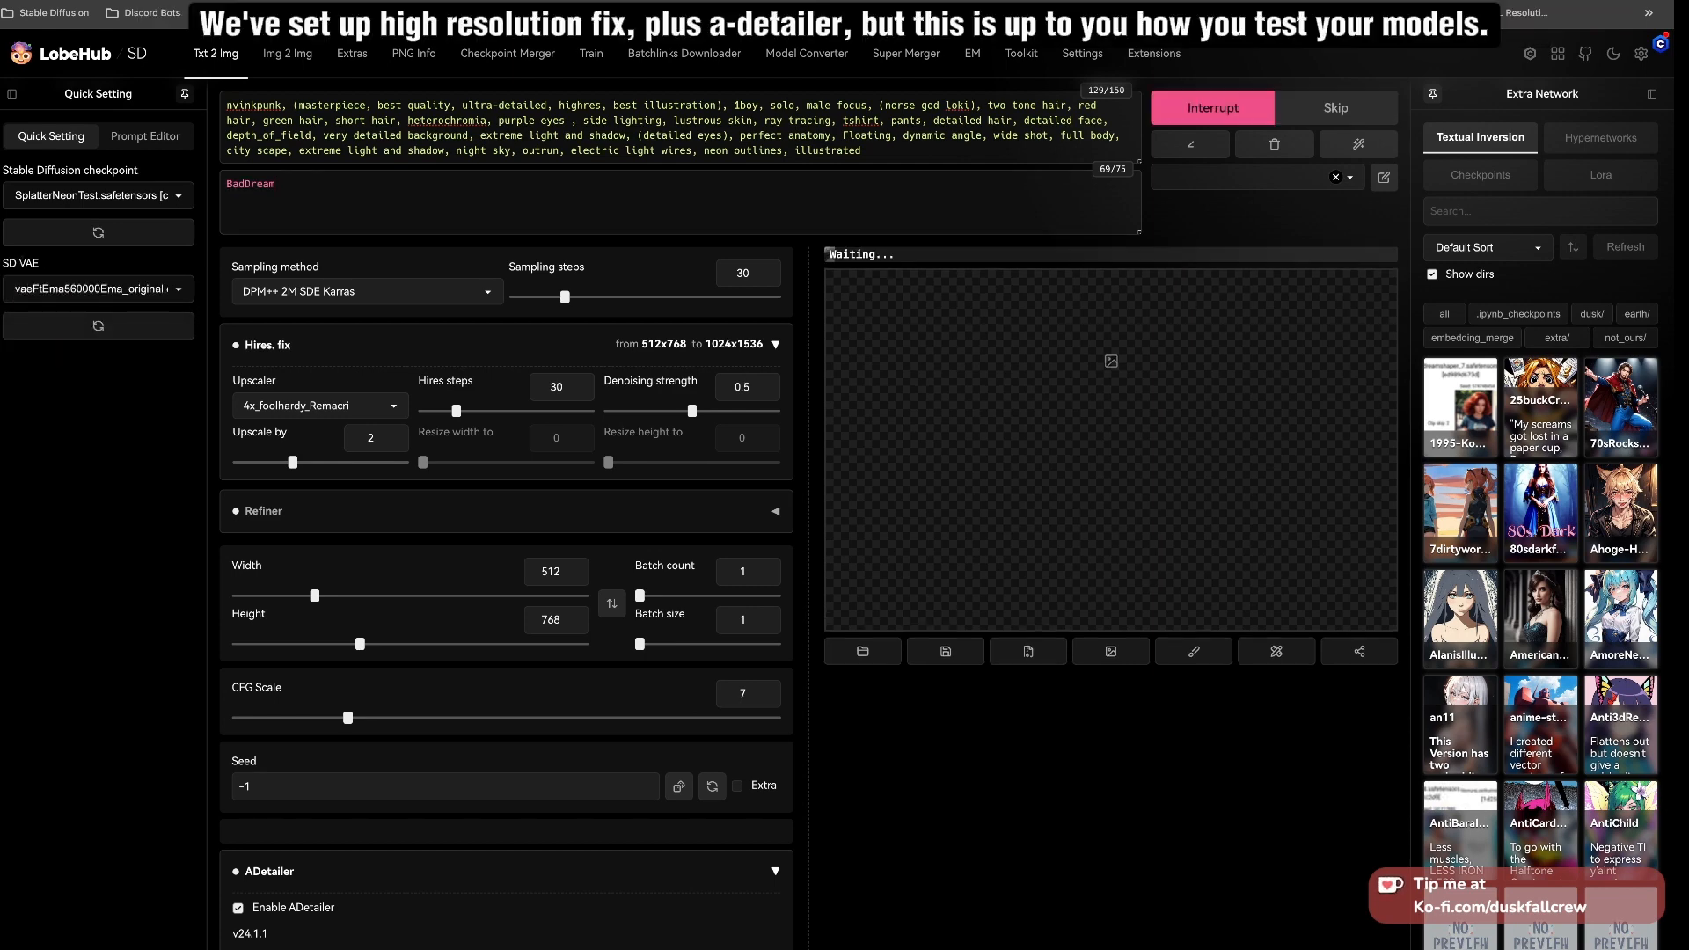